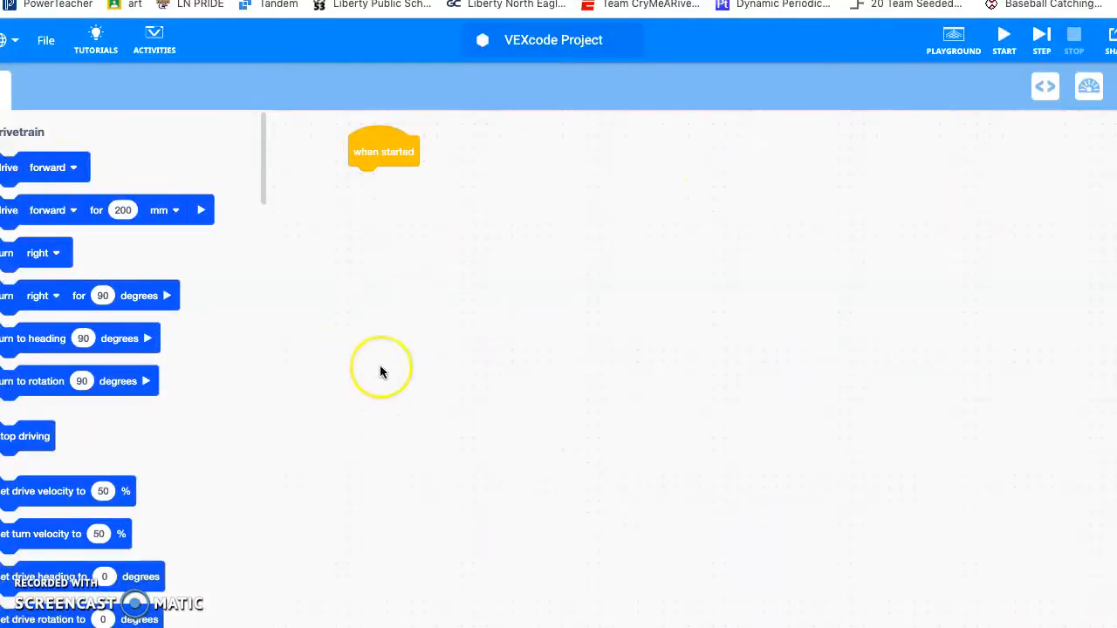
mouse_move(353, 253)
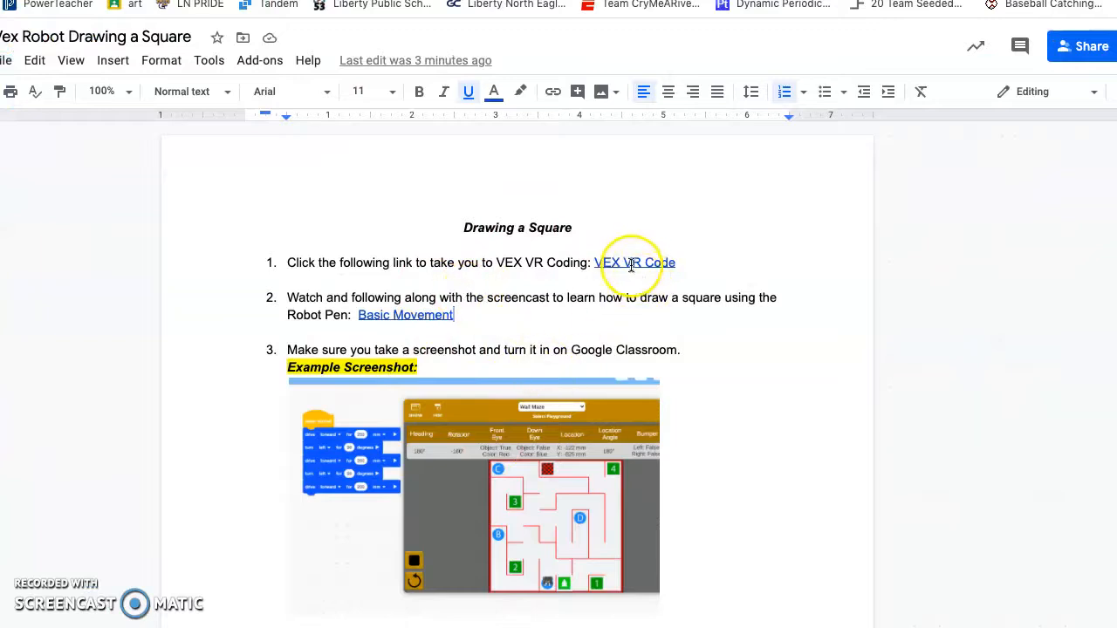
mouse_move(638, 262)
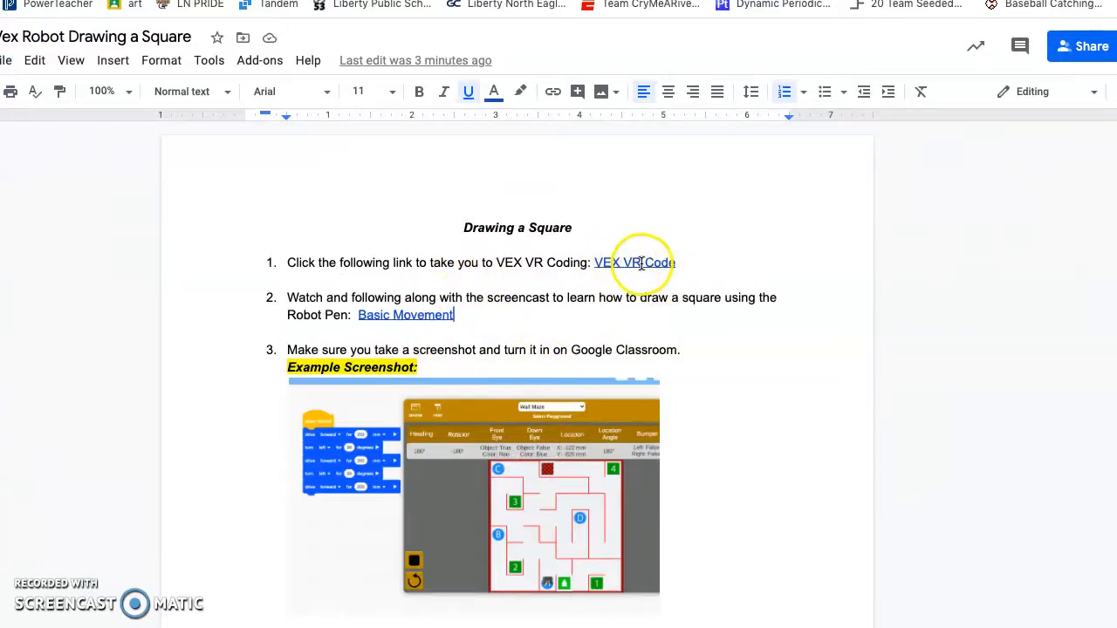
Follow the VEX VR Code link and bring up the Grid Map playground window.
left_click(635, 262)
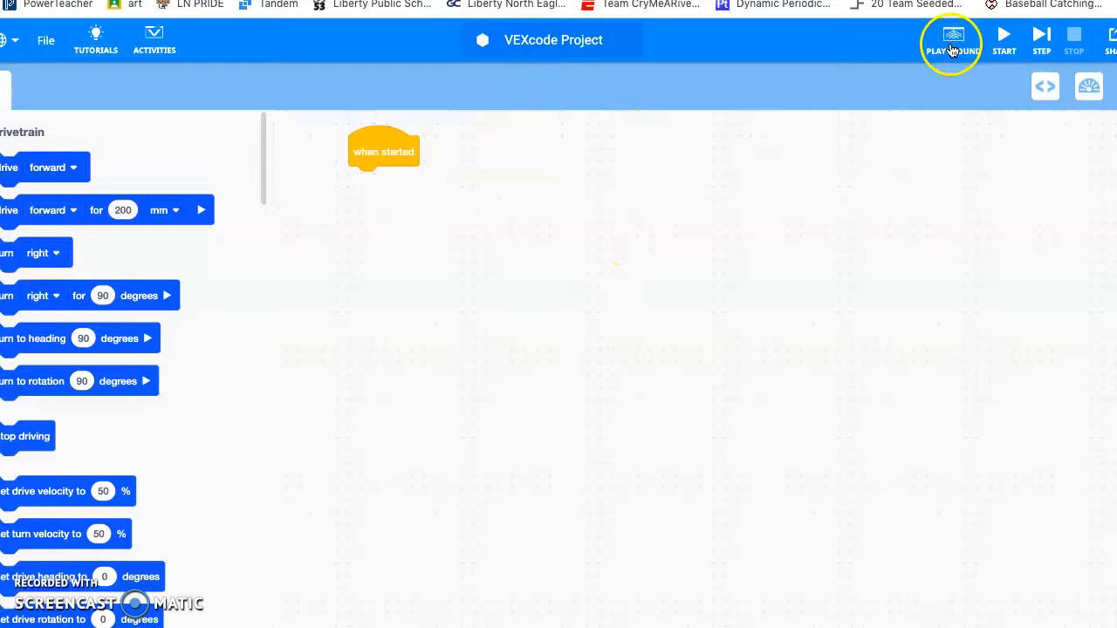
left_click(953, 38)
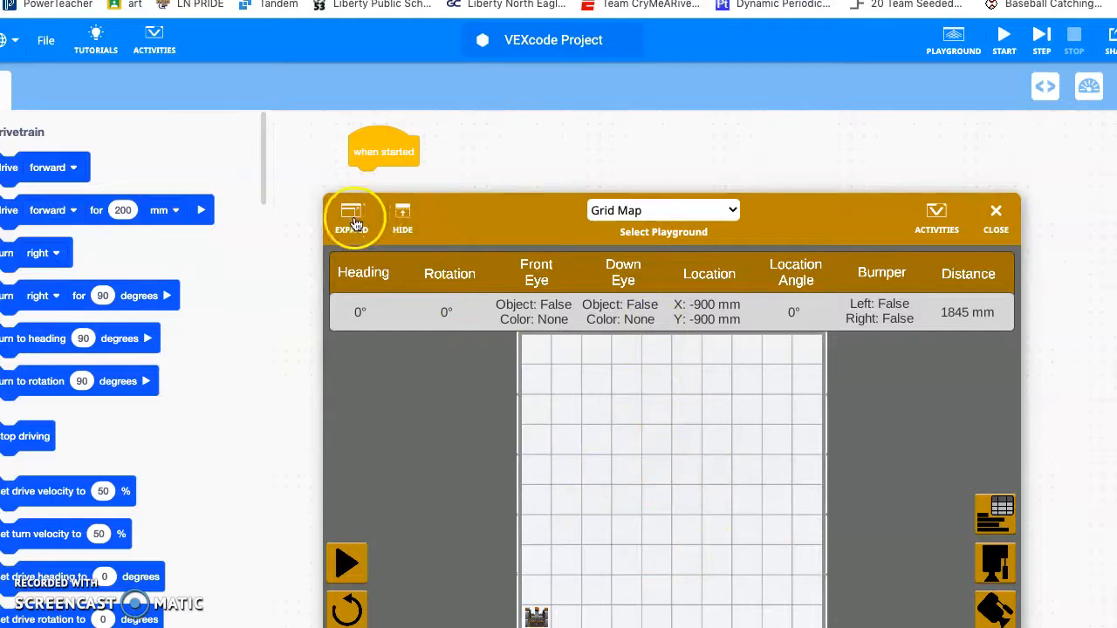
Expand the Grid Map playground to fill the right half of the screen.
left_click(351, 217)
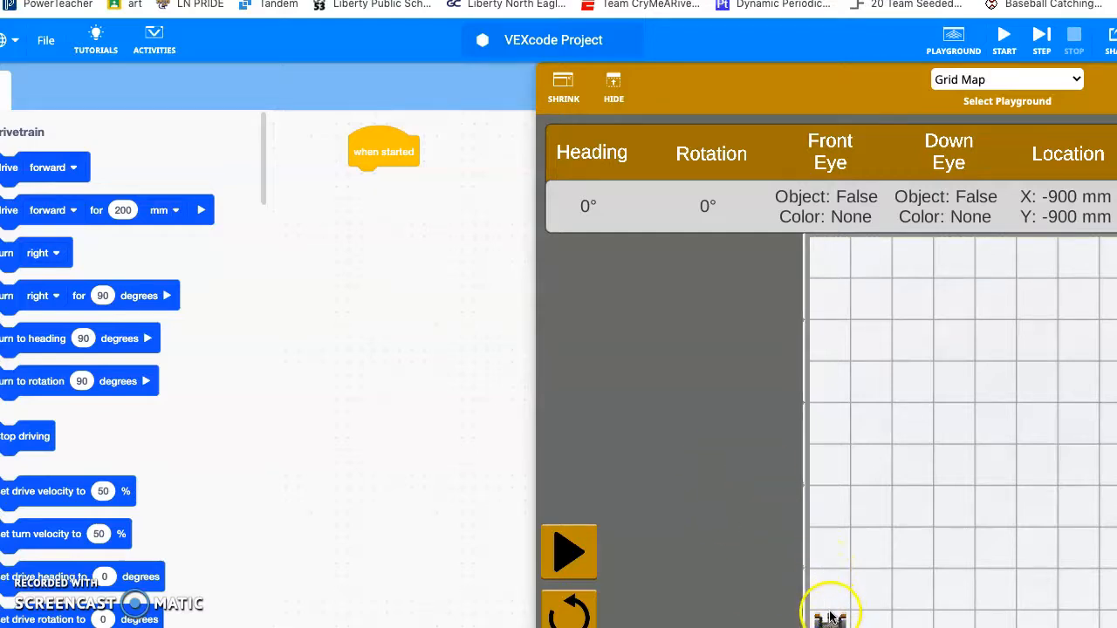
mouse_move(834, 572)
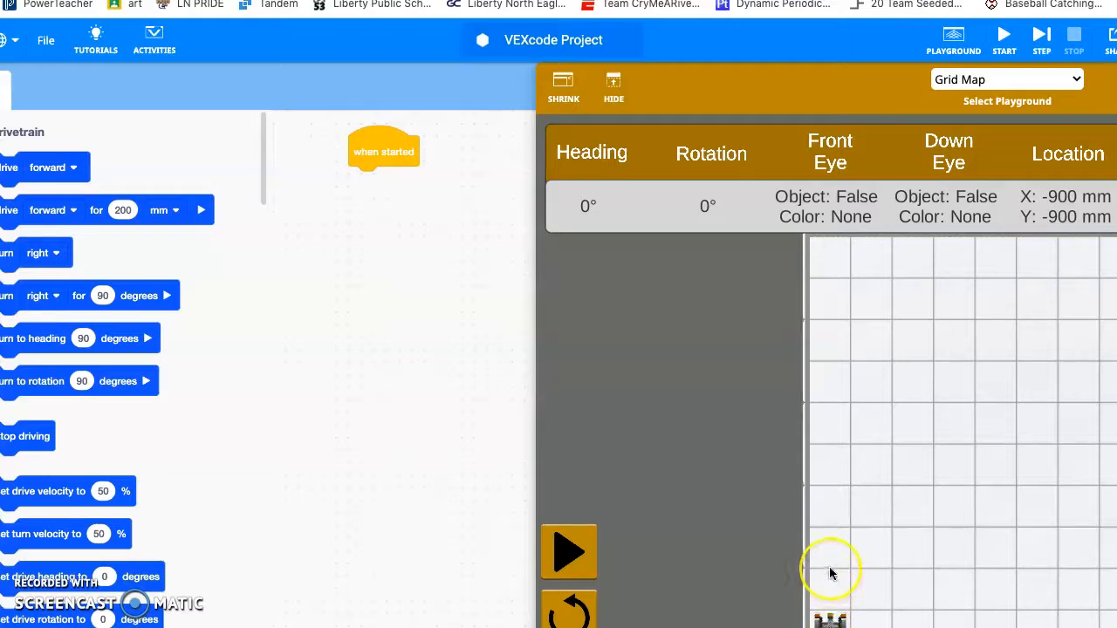
mouse_move(831, 573)
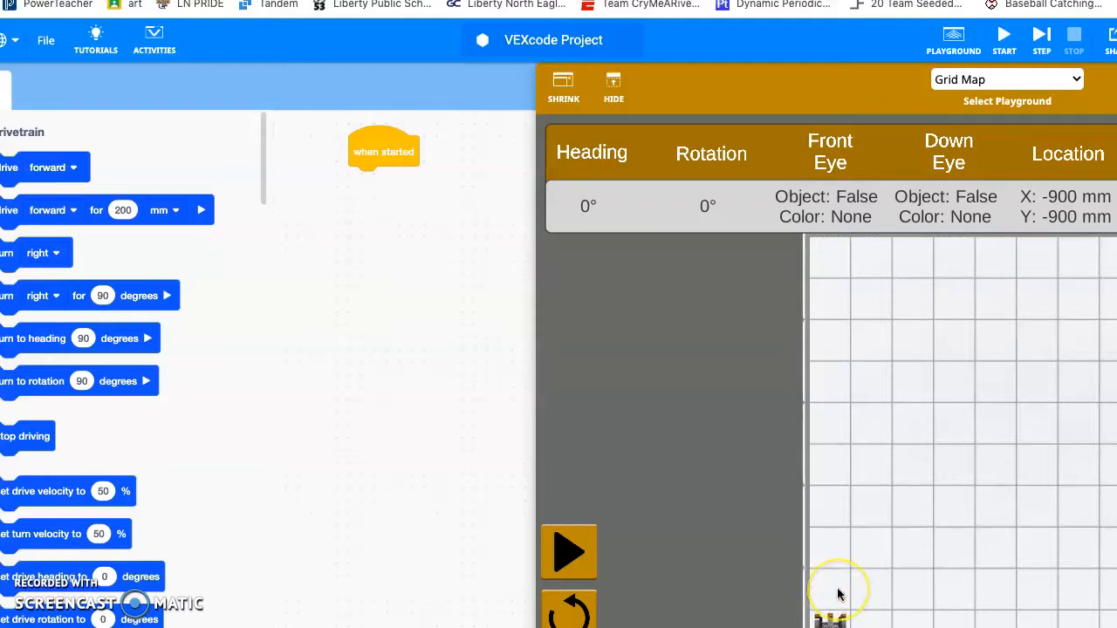
mouse_move(835, 559)
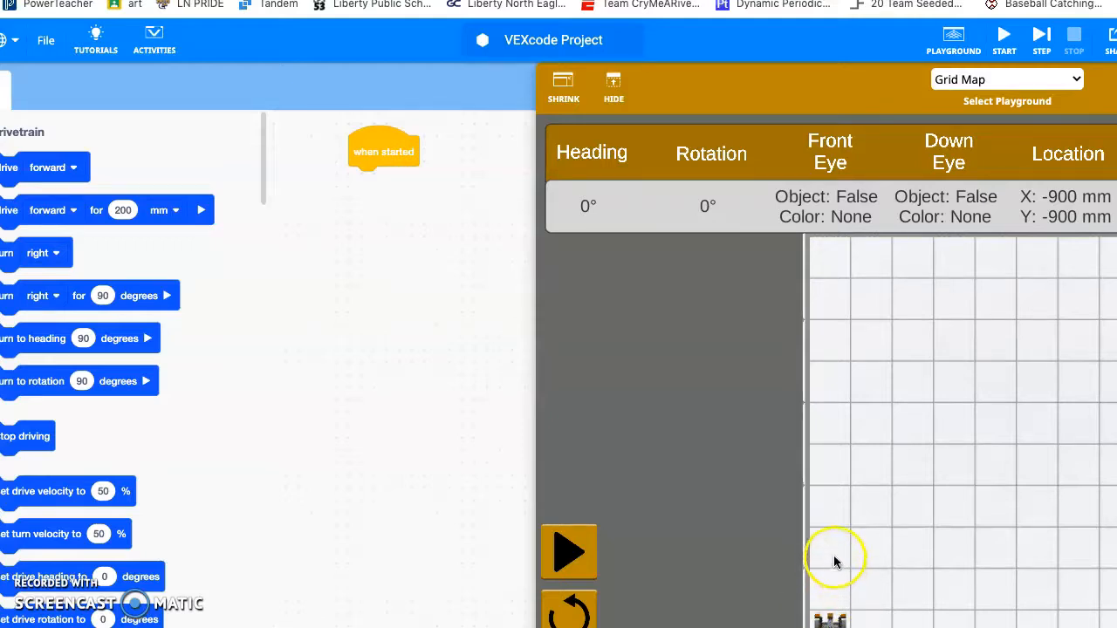
mouse_move(829, 592)
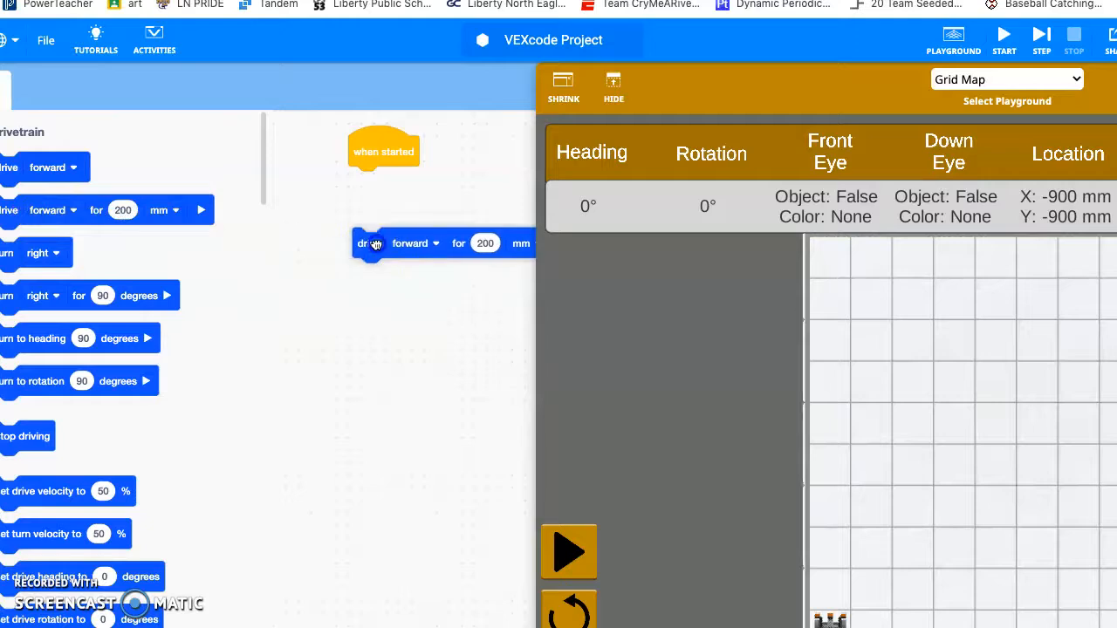
Attach a drive forward 300 mm block under 'when started' and run the program.
left_click_drag(375, 243, 375, 182)
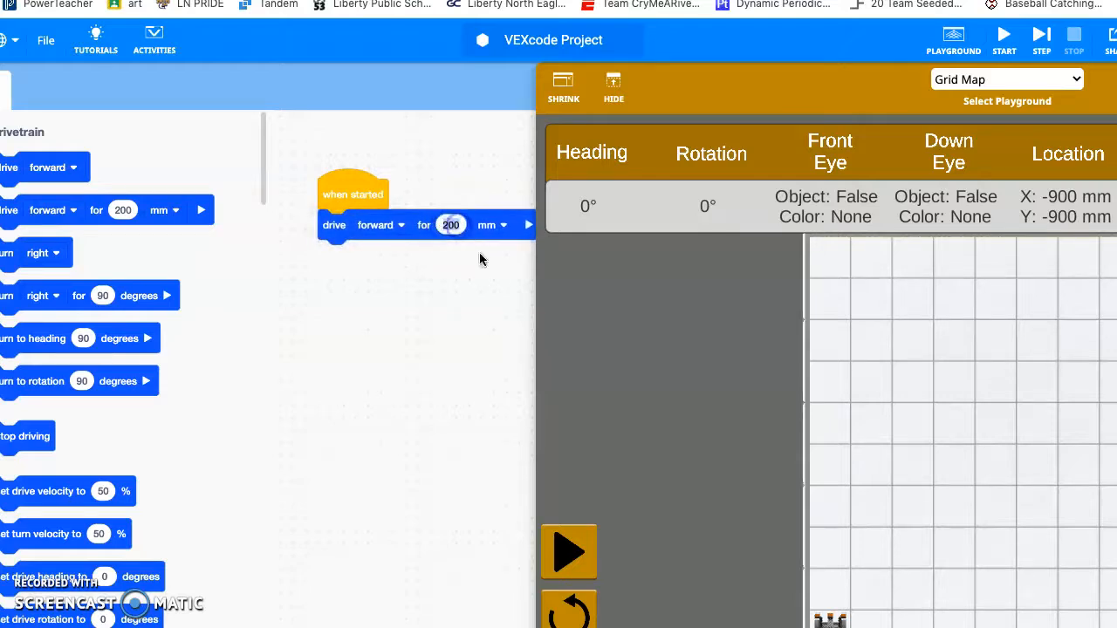
type("300")
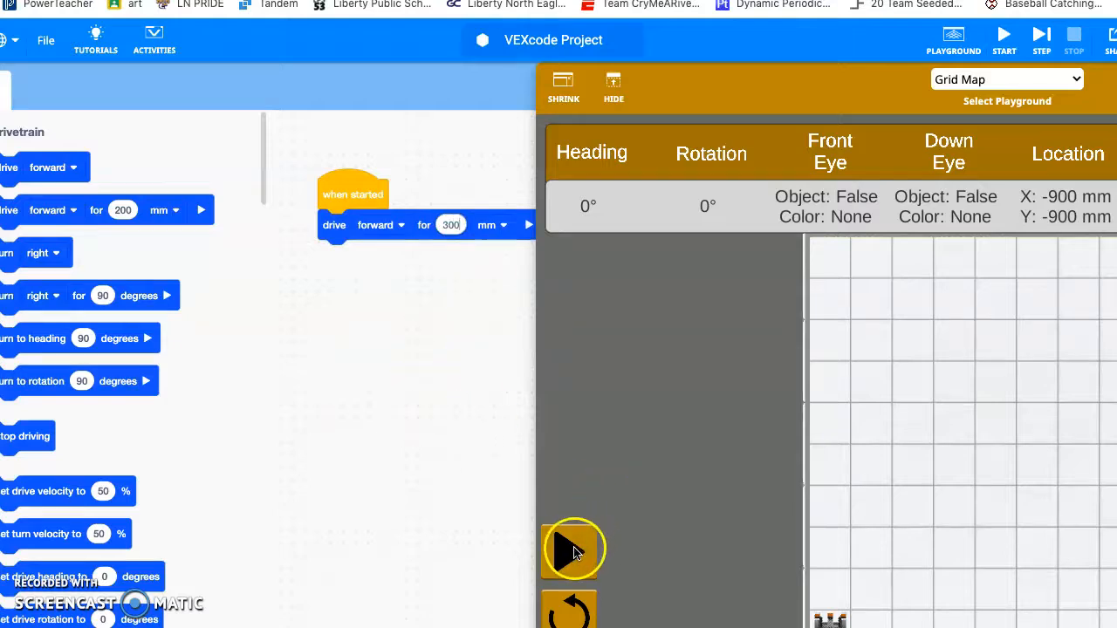
left_click(572, 550)
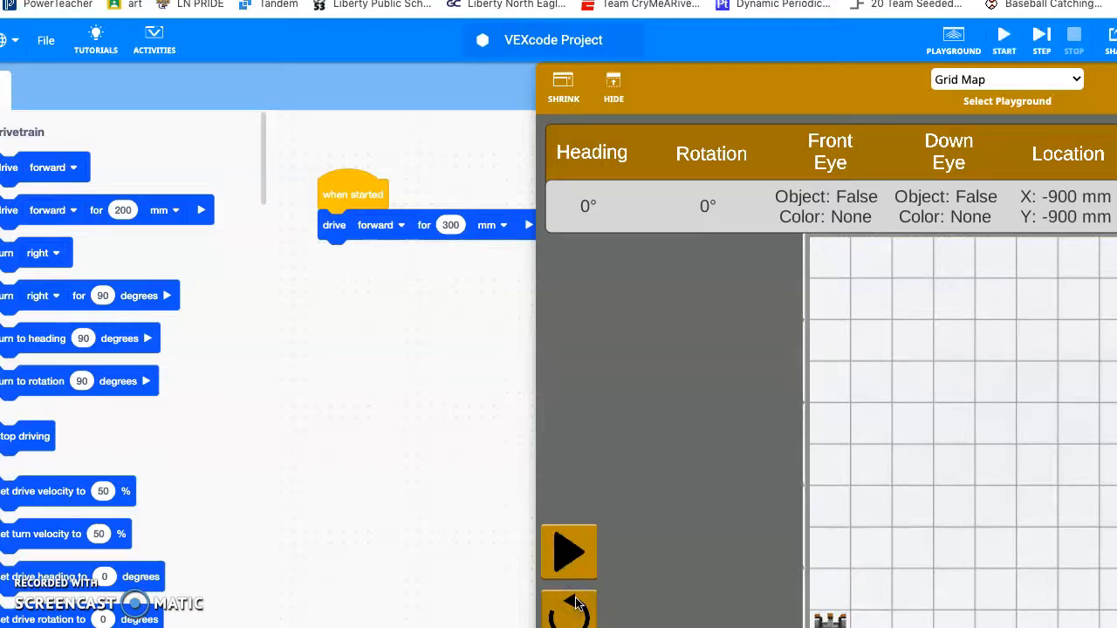
mouse_move(161, 384)
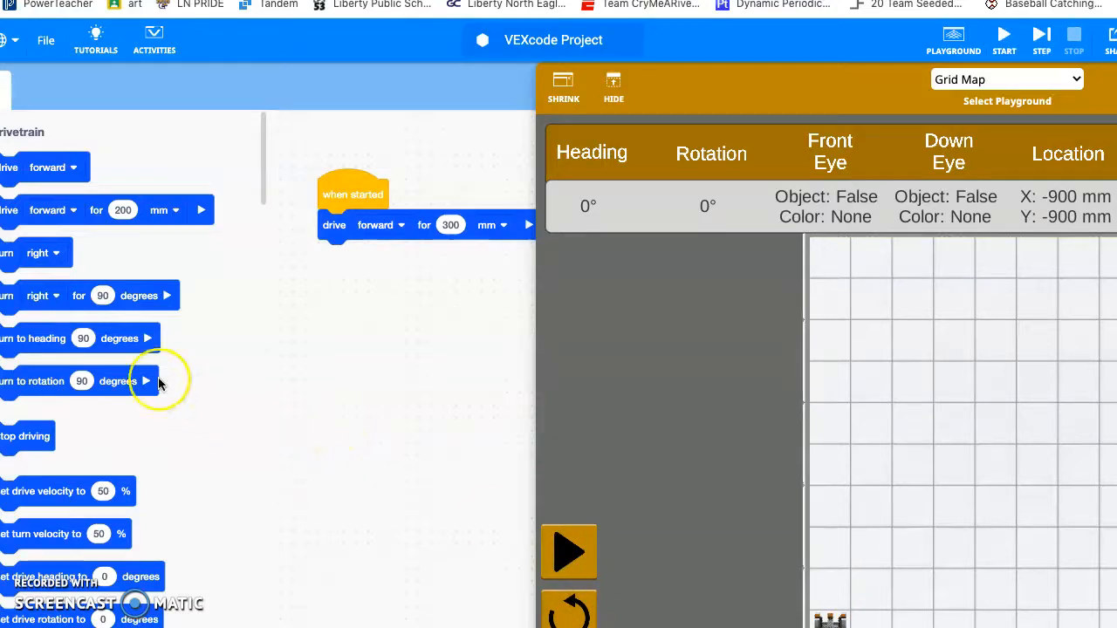
mouse_move(49, 265)
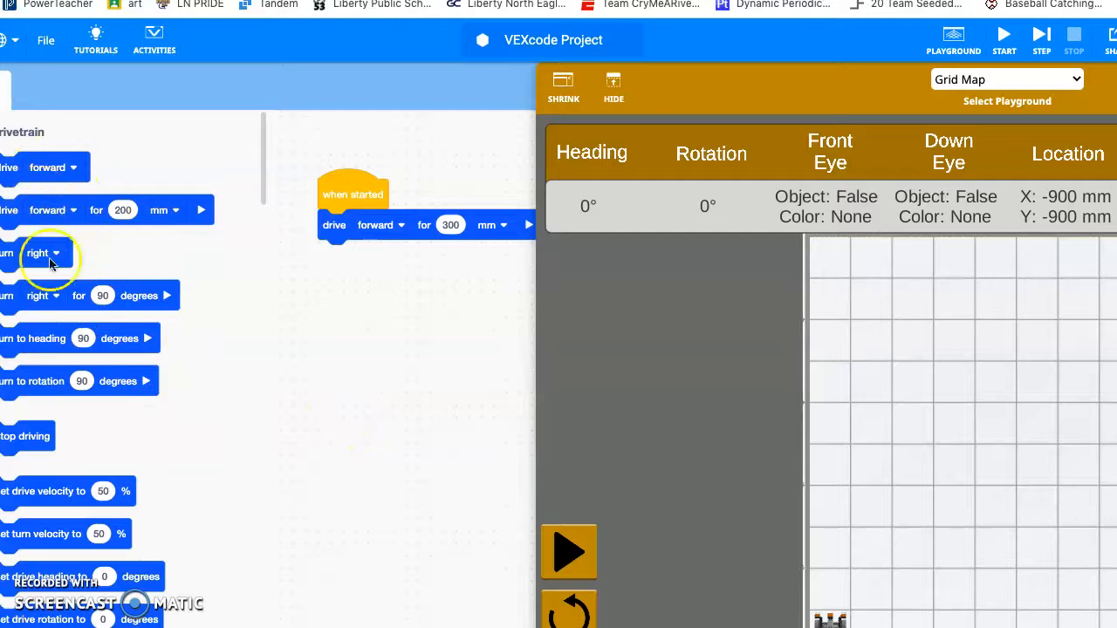
Add move robot pen down and set print color blue blocks after the drive.
scroll("down", 3)
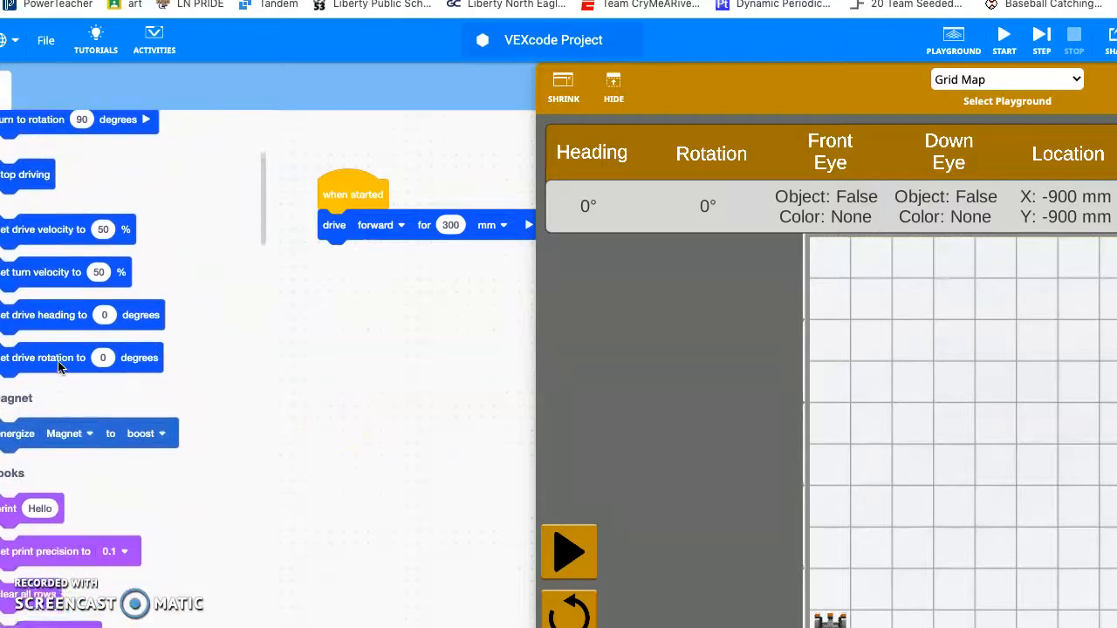
scroll("down", 3)
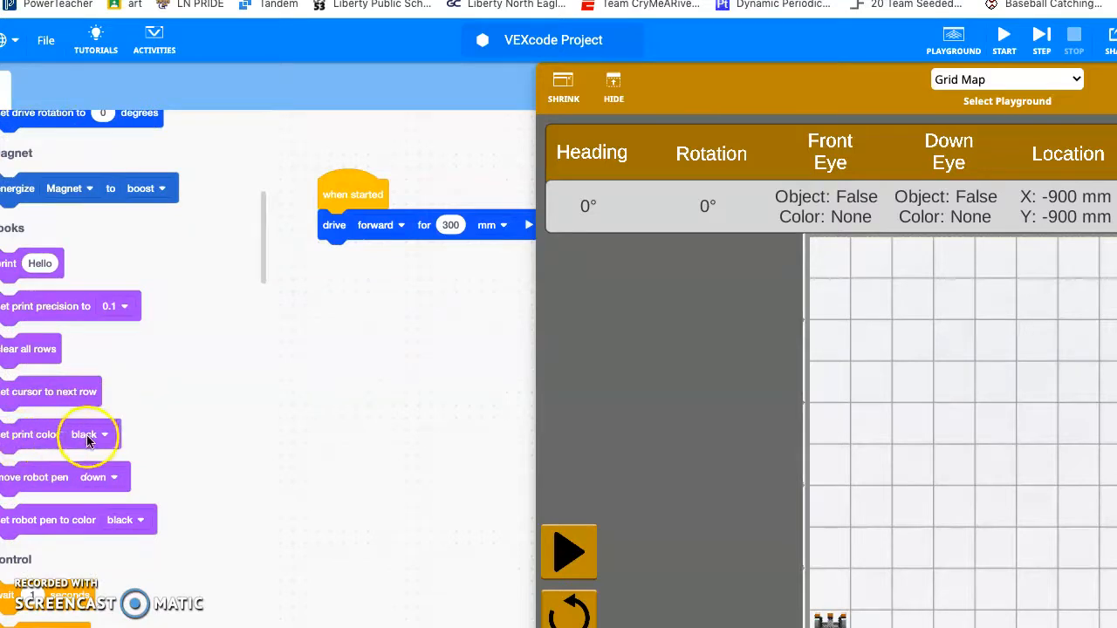
mouse_move(68, 505)
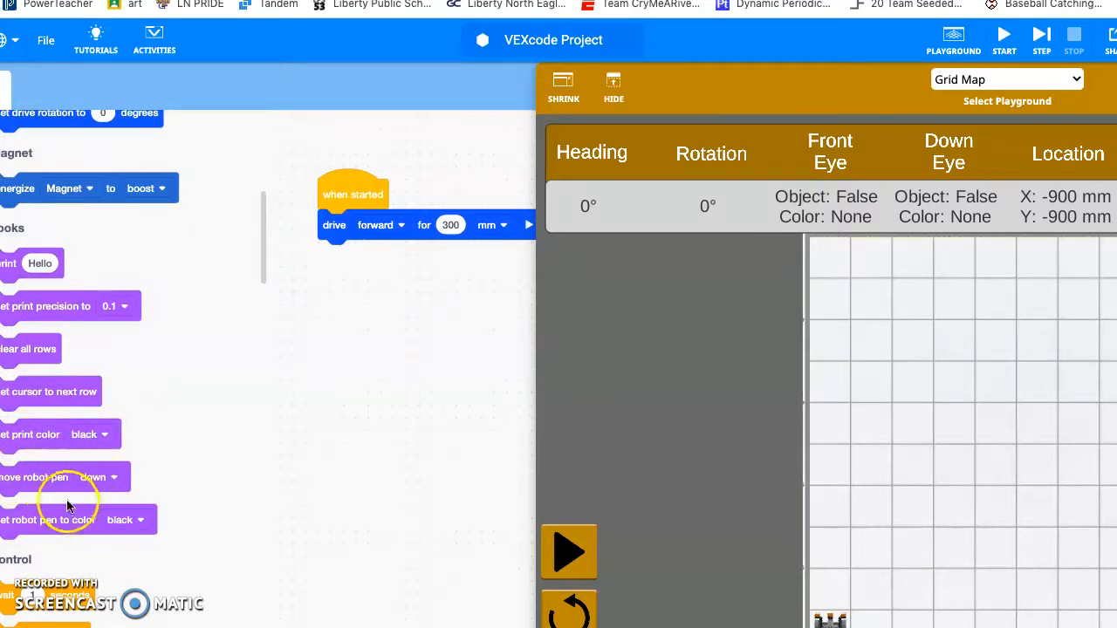
mouse_move(39, 439)
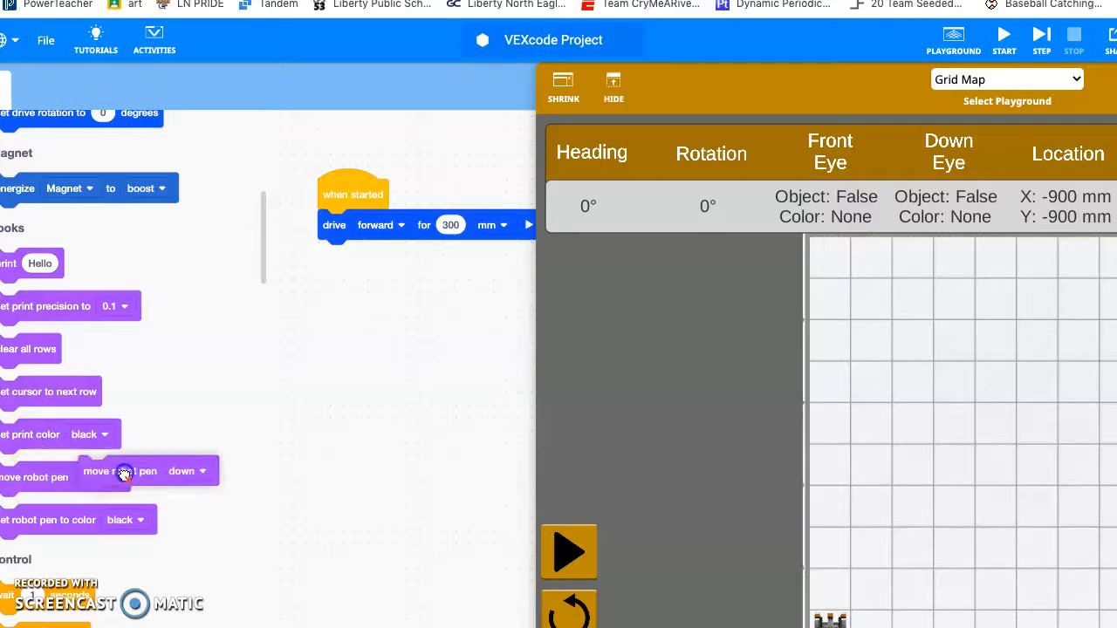
left_click_drag(125, 471, 360, 255)
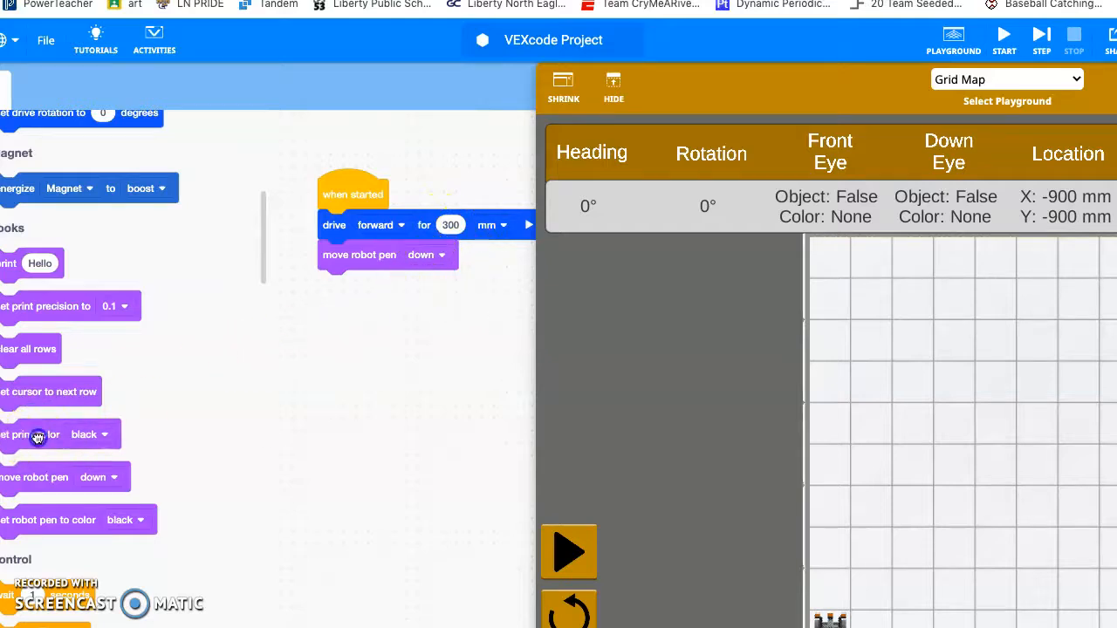
left_click_drag(35, 433, 357, 286)
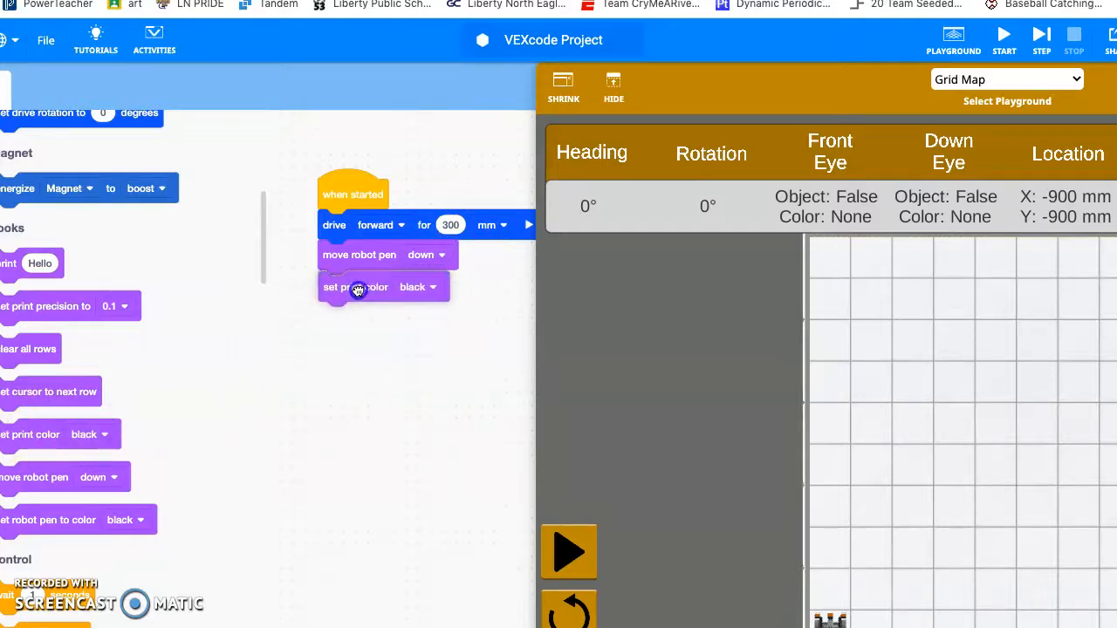
left_click(419, 286)
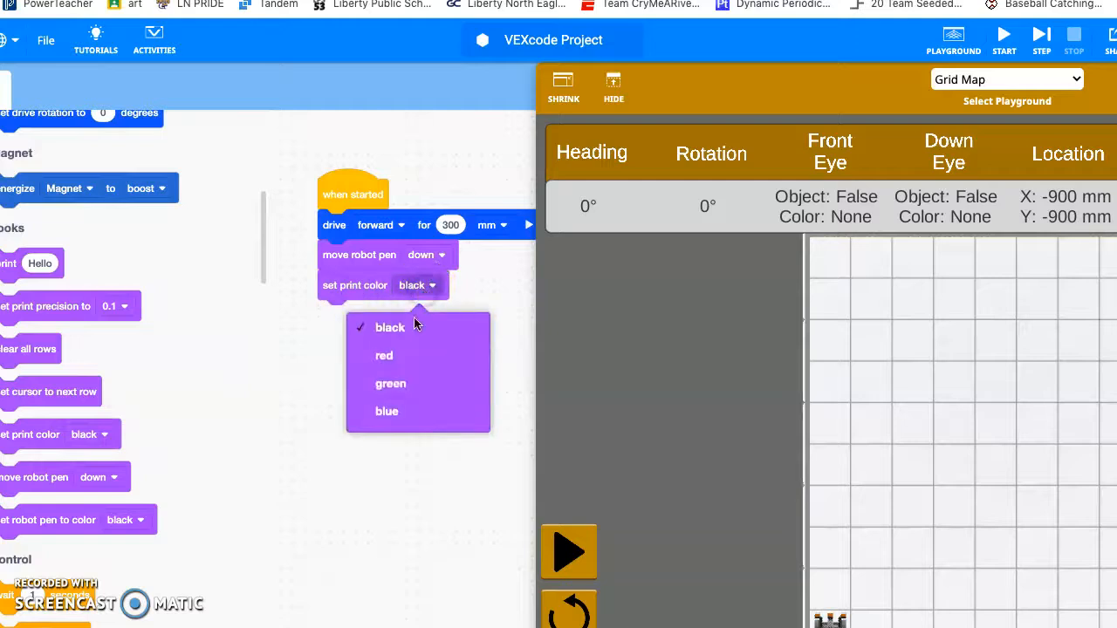
left_click(388, 412)
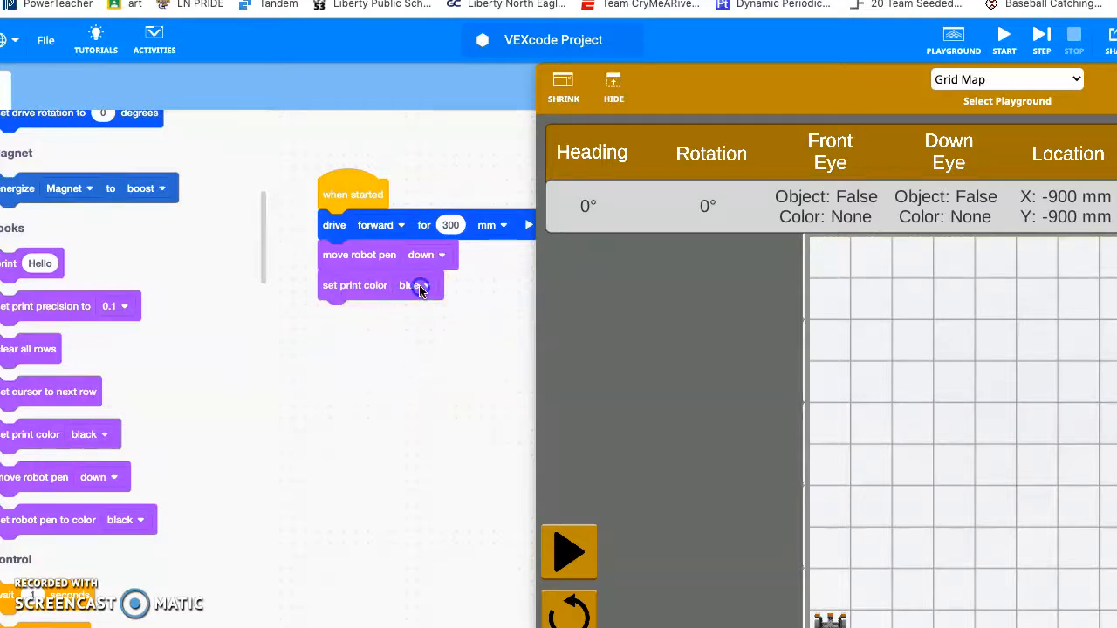
left_click(419, 286)
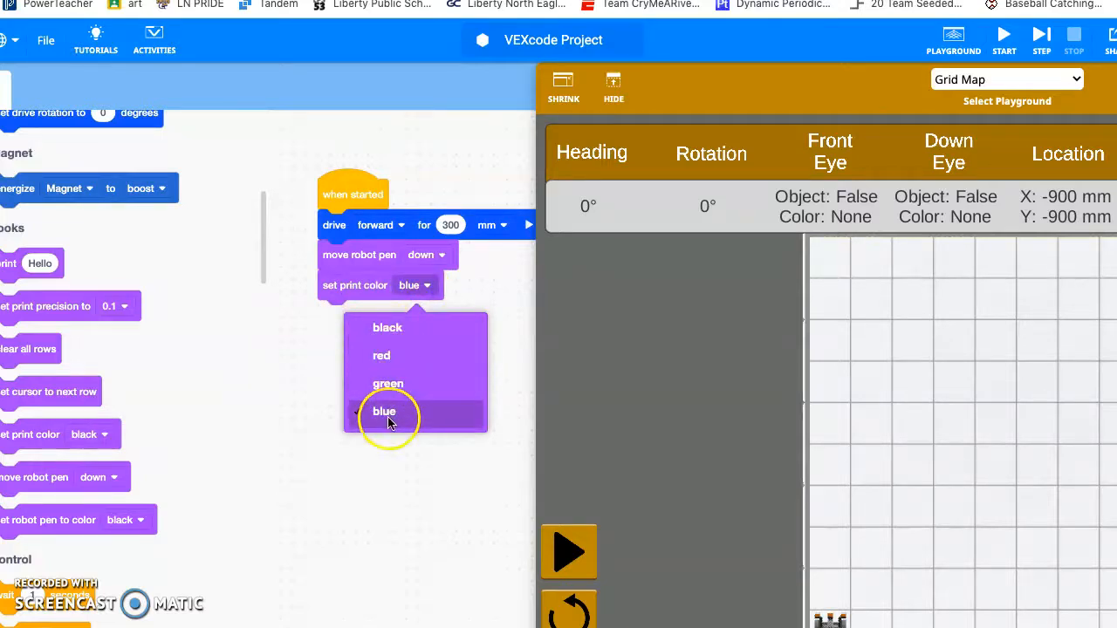
left_click(384, 412)
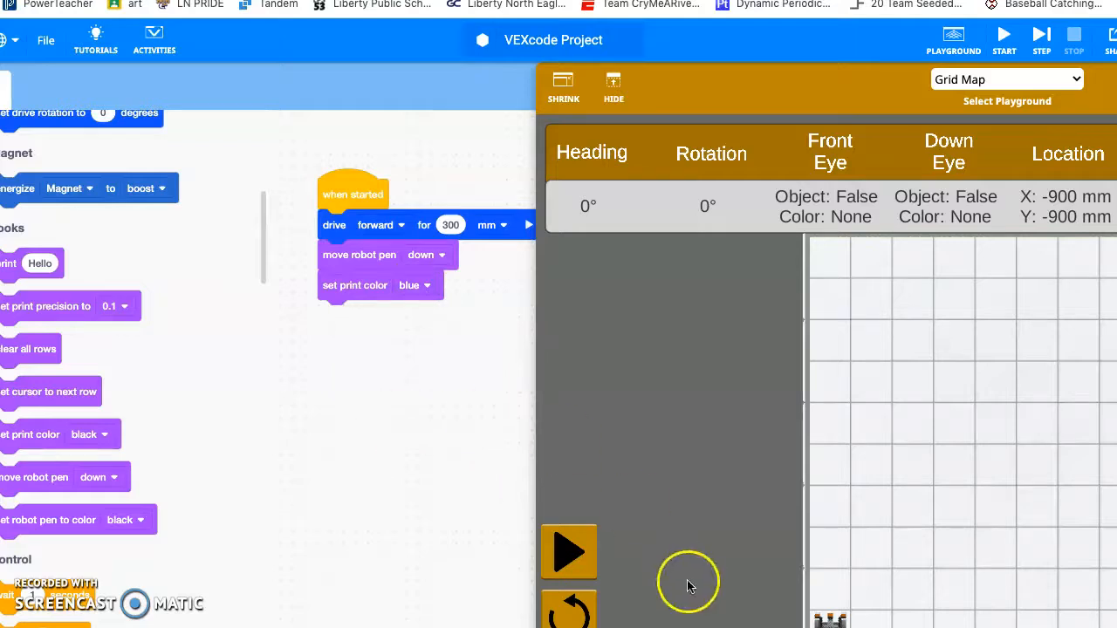
mouse_move(835, 572)
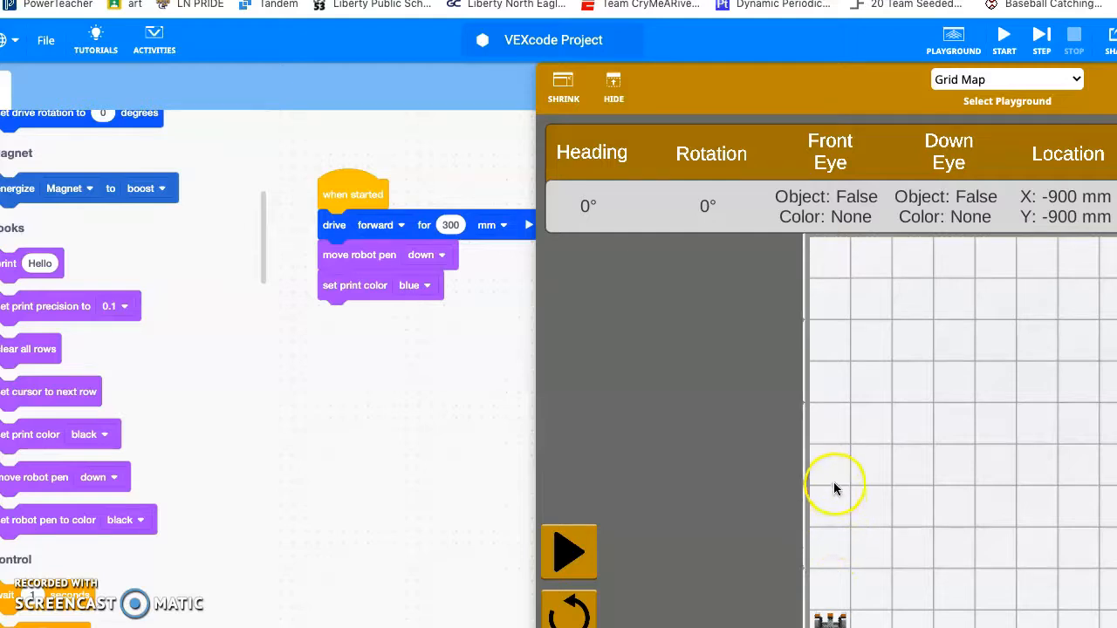
mouse_move(834, 450)
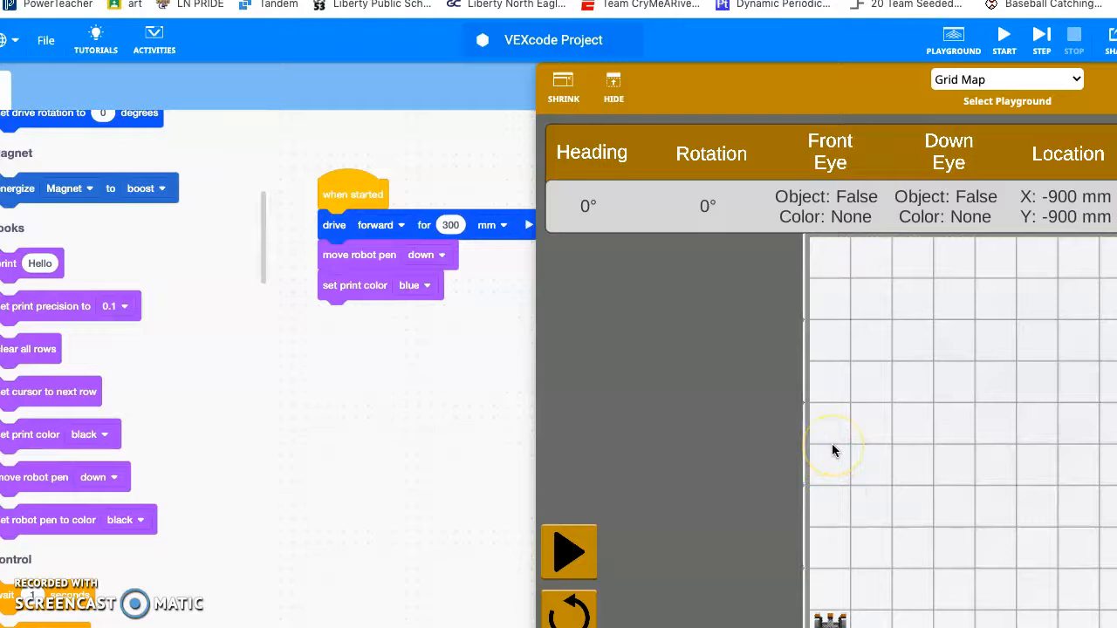
mouse_move(834, 532)
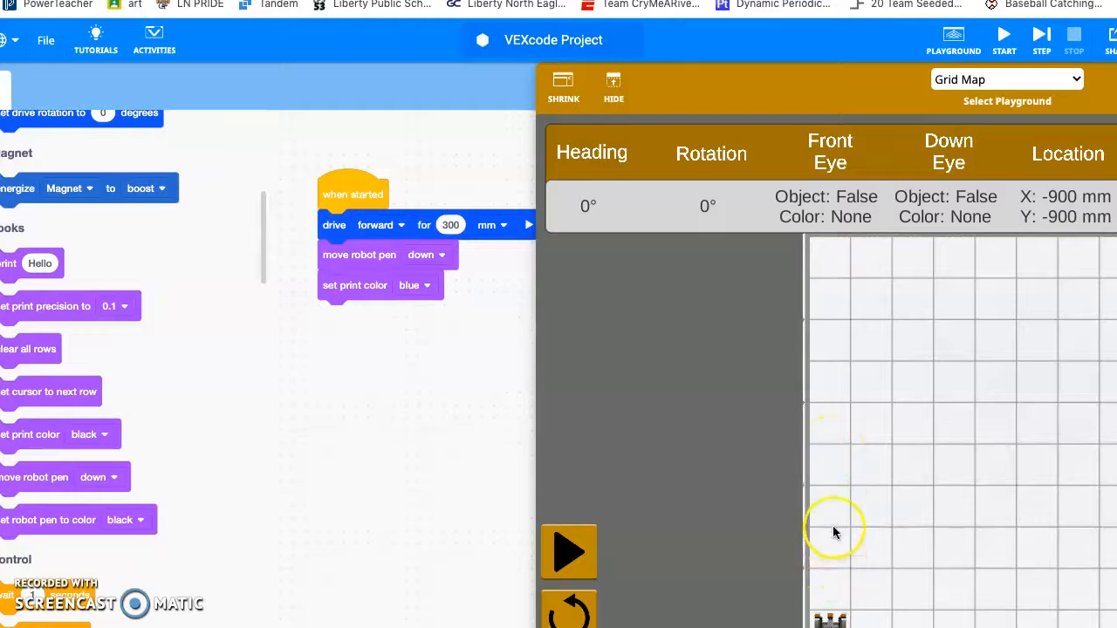
mouse_move(842, 574)
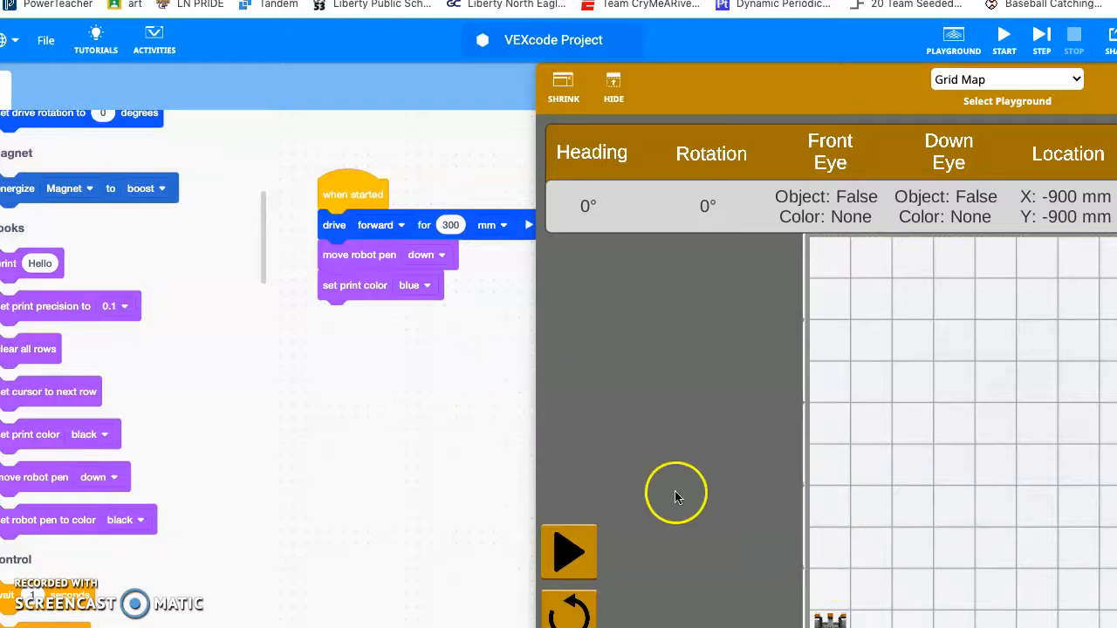
Add a drive forward 600 mm block after the color block and run the program.
scroll("down", 3)
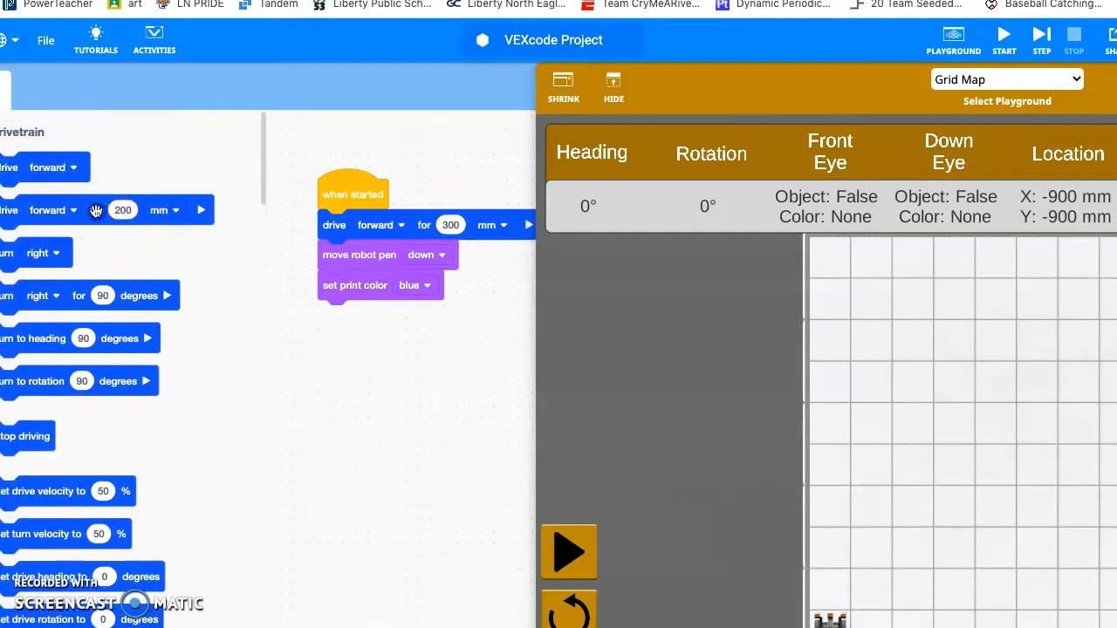
left_click_drag(96, 209, 422, 314)
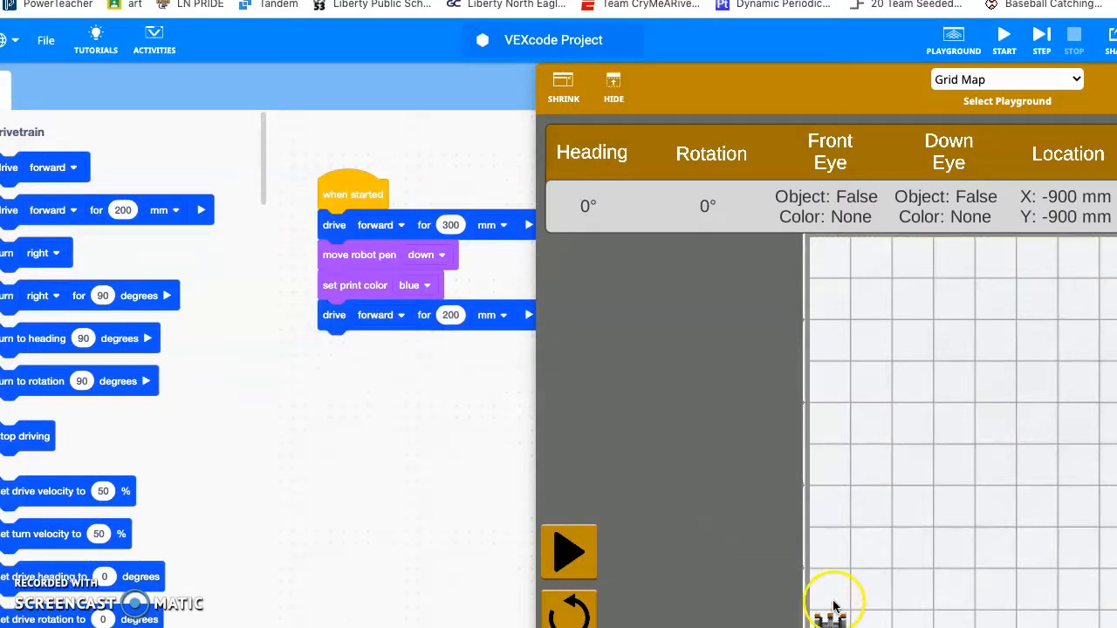
left_click(450, 314)
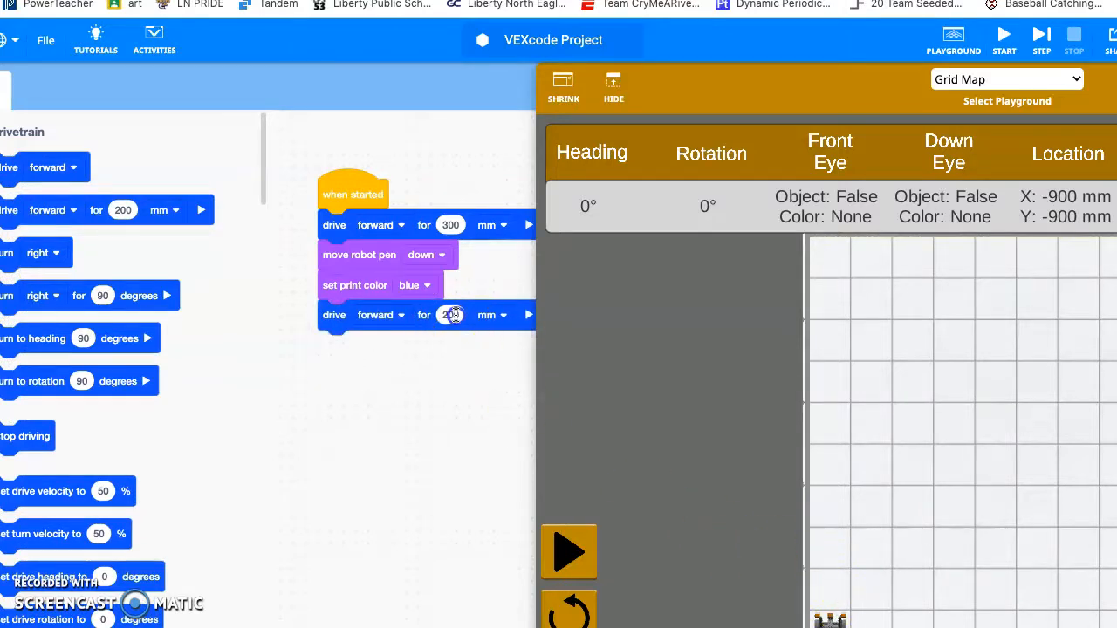
type("60")
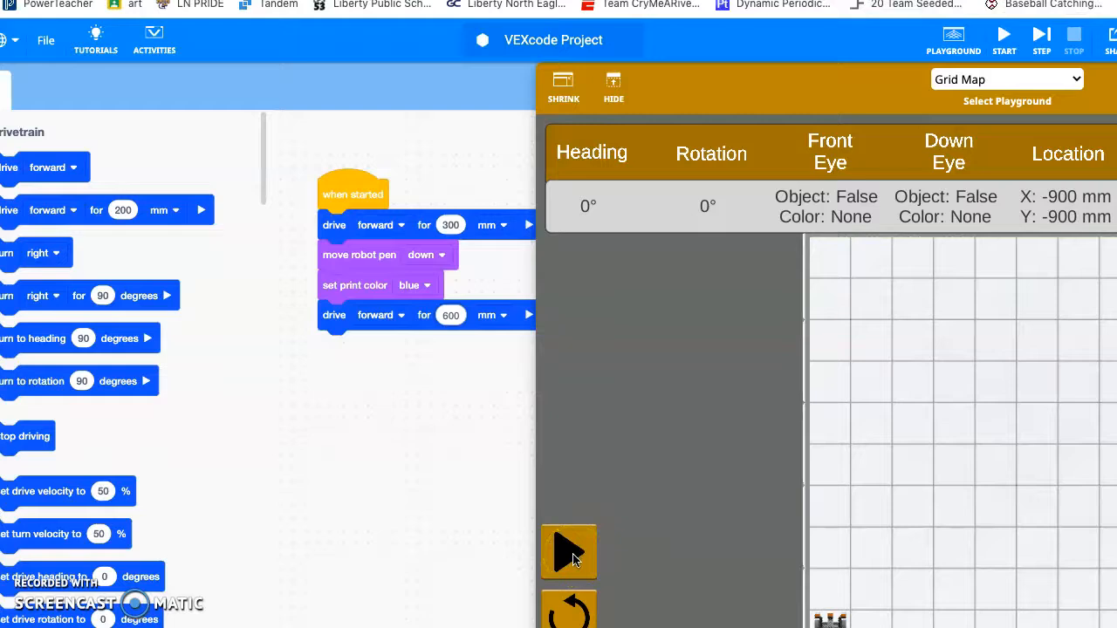
left_click(569, 551)
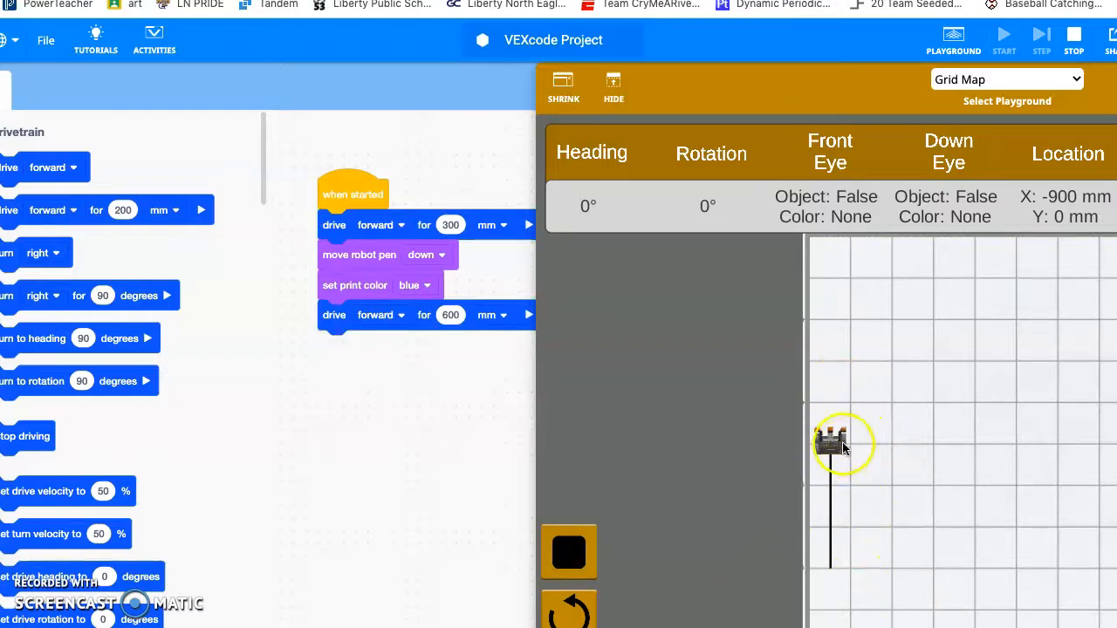
mouse_move(528, 357)
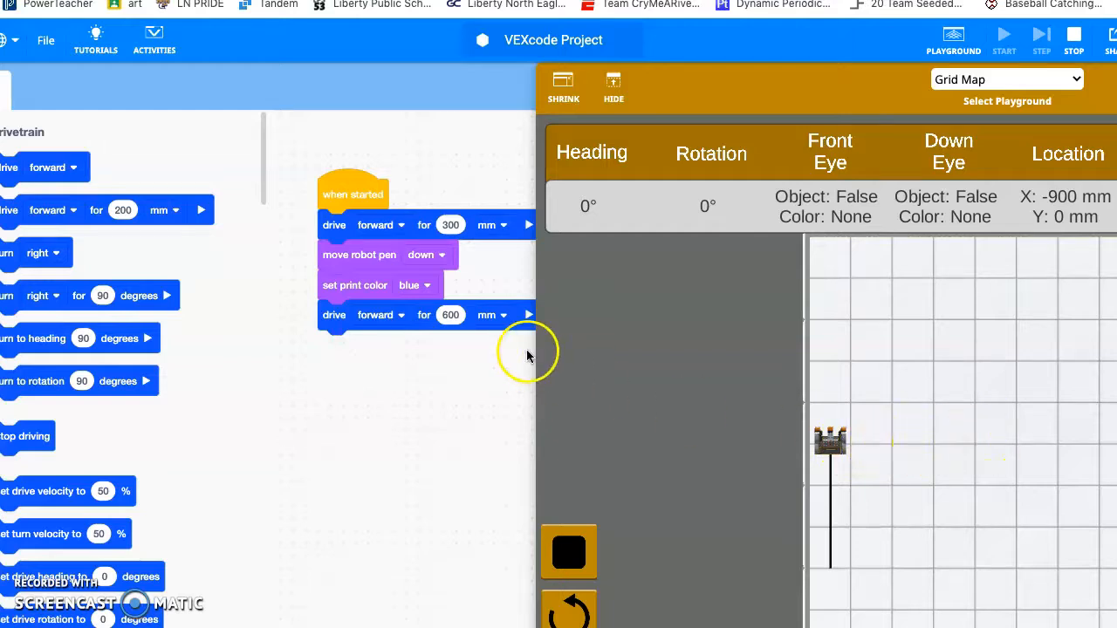
mouse_move(25, 306)
type("600")
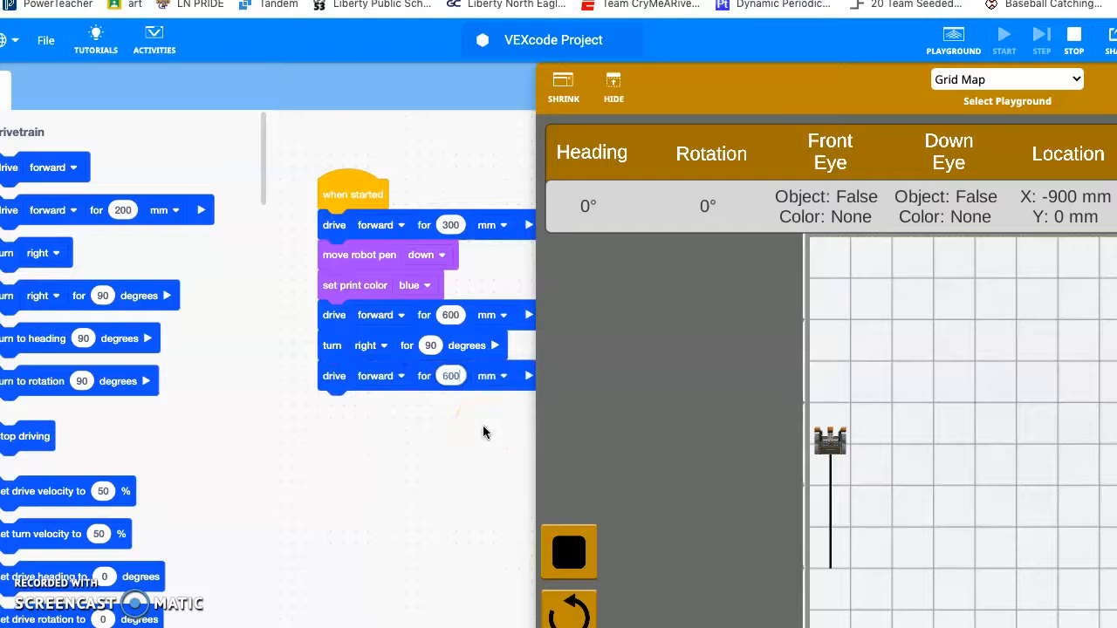
mouse_move(182, 335)
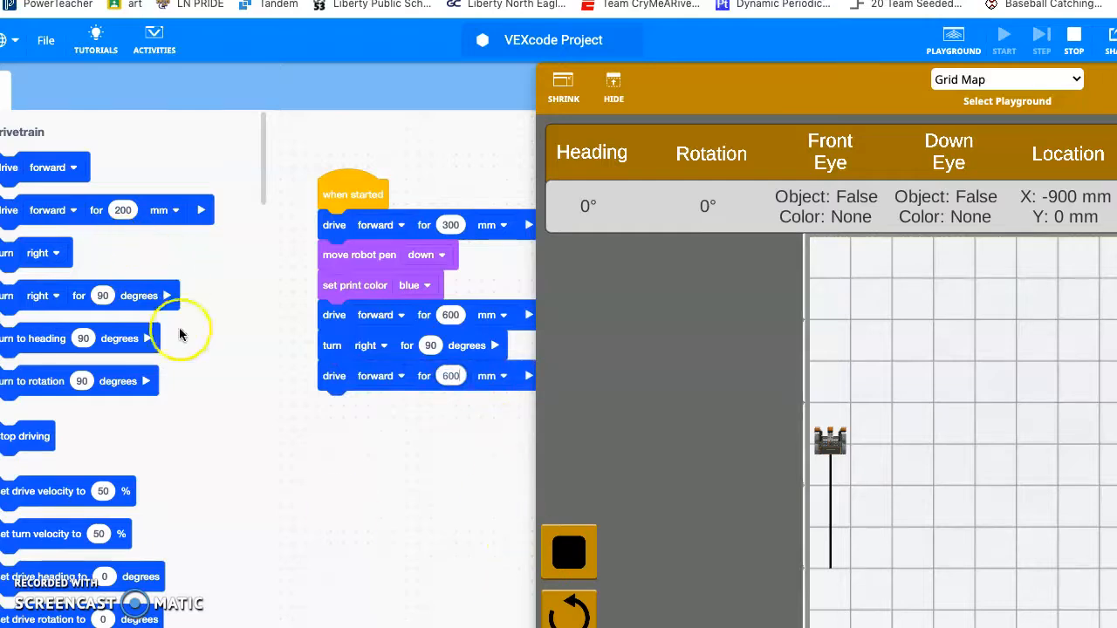
mouse_move(80, 296)
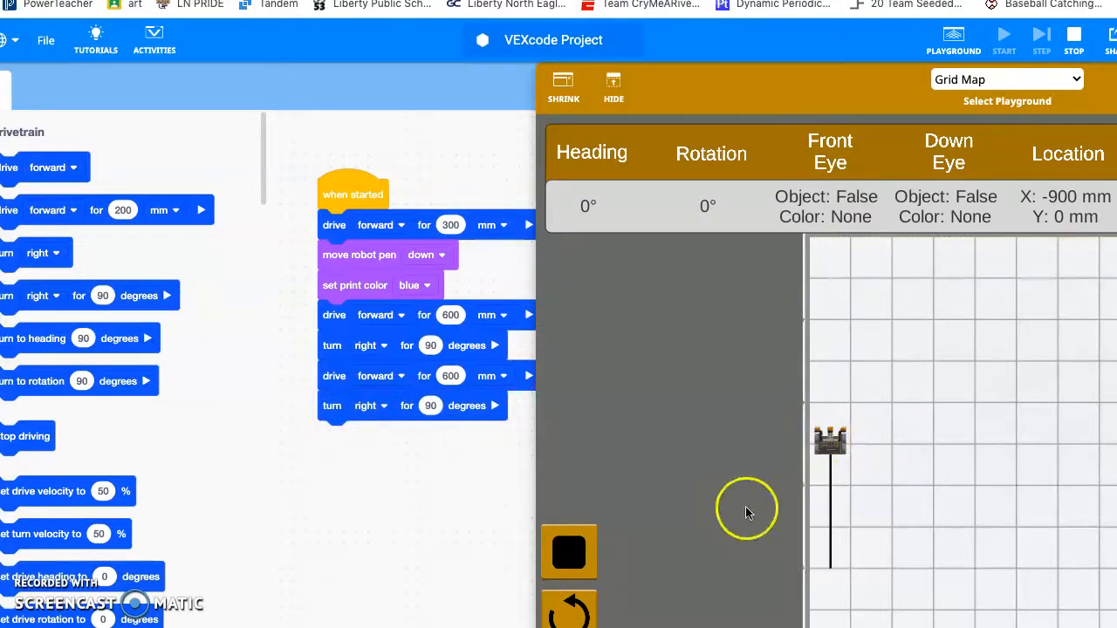
mouse_move(978, 485)
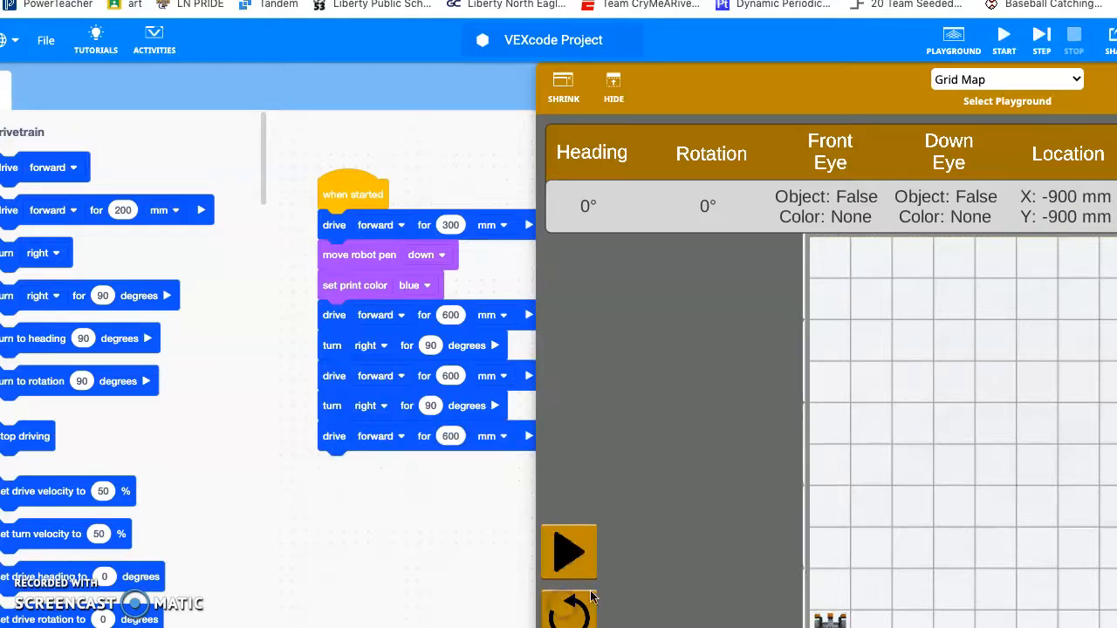
left_click(569, 552)
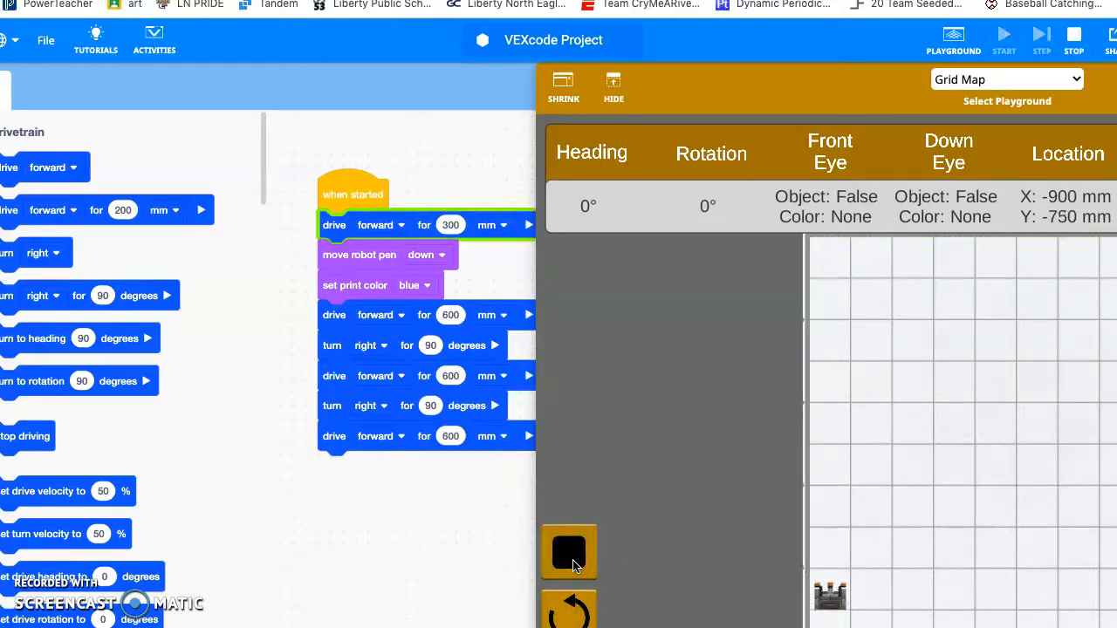
left_click(1041, 33)
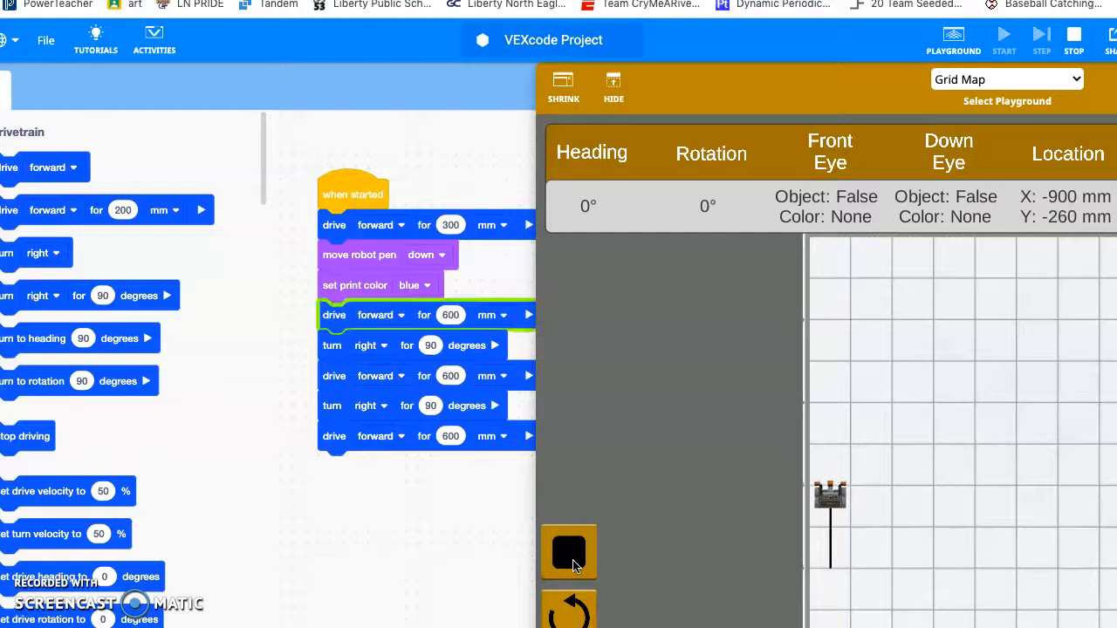
left_click(1041, 34)
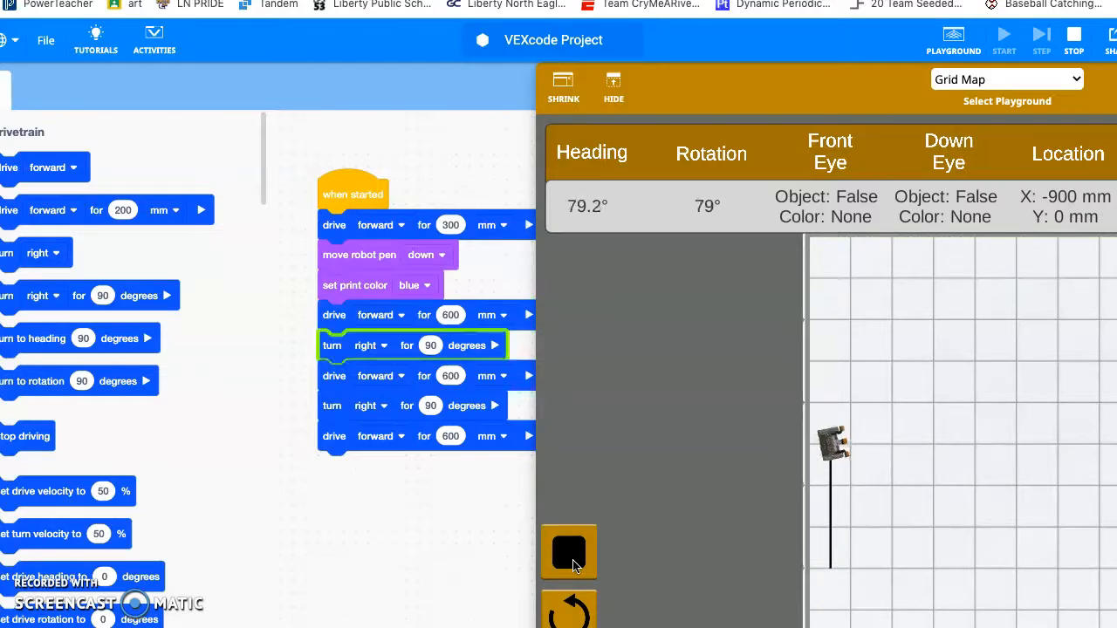
left_click(1041, 35)
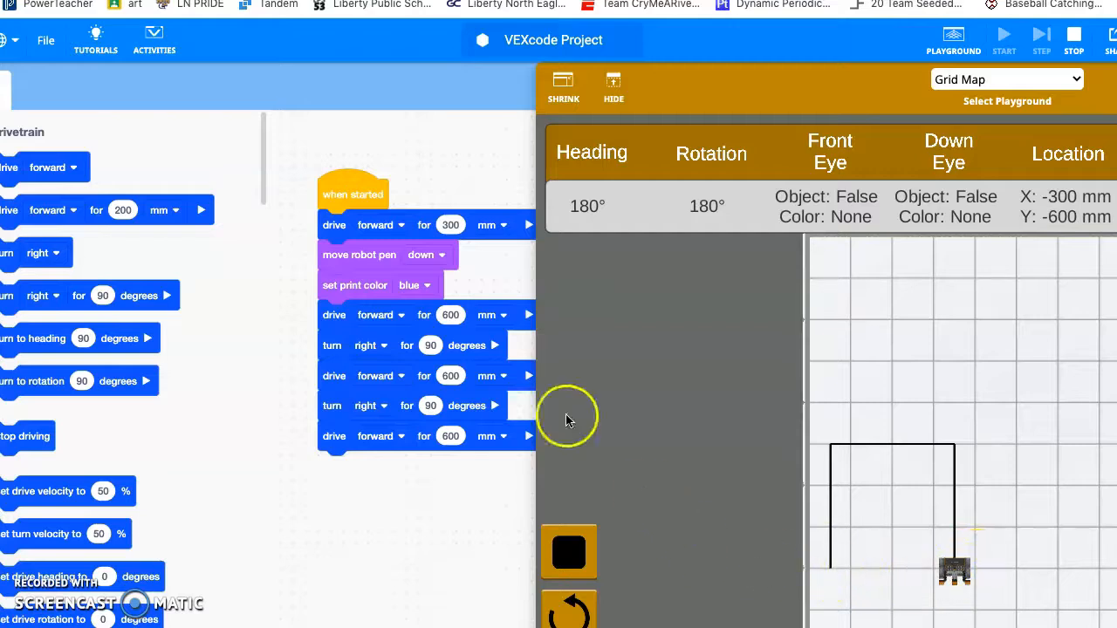
mouse_move(568, 607)
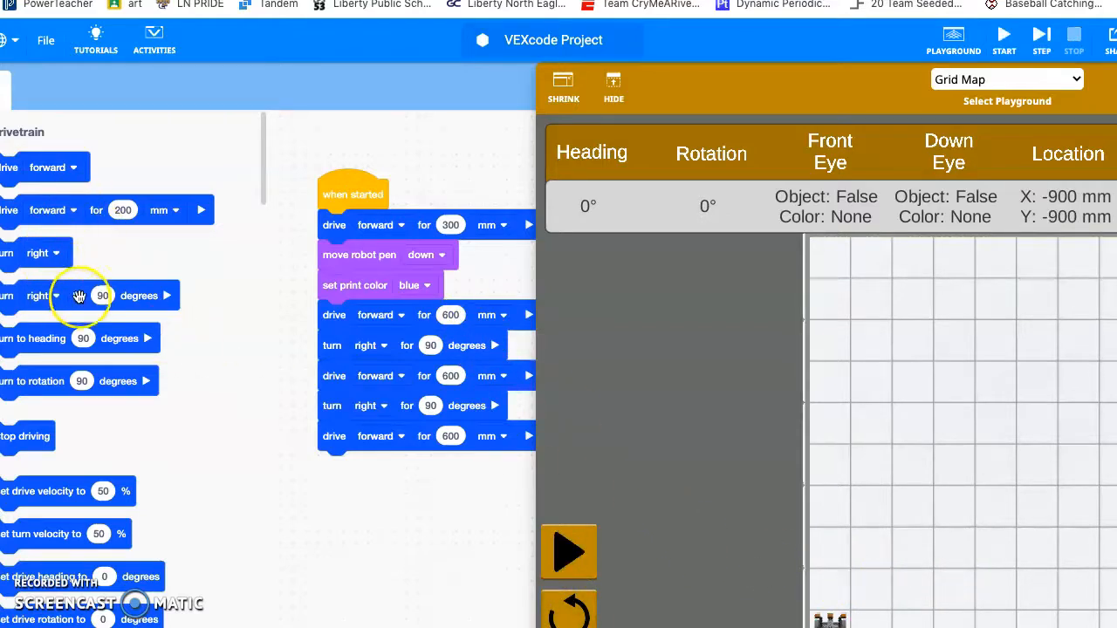
Add the third turn right 90° and fourth drive forward 600 mm, then run the square.
left_click_drag(79, 295, 410, 457)
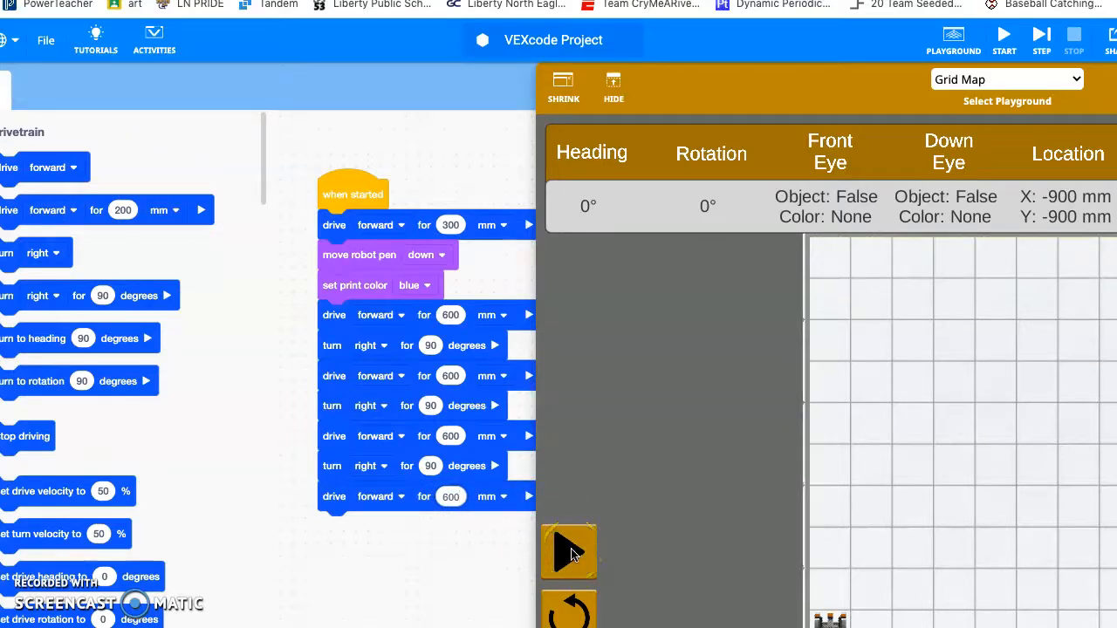
left_click(569, 552)
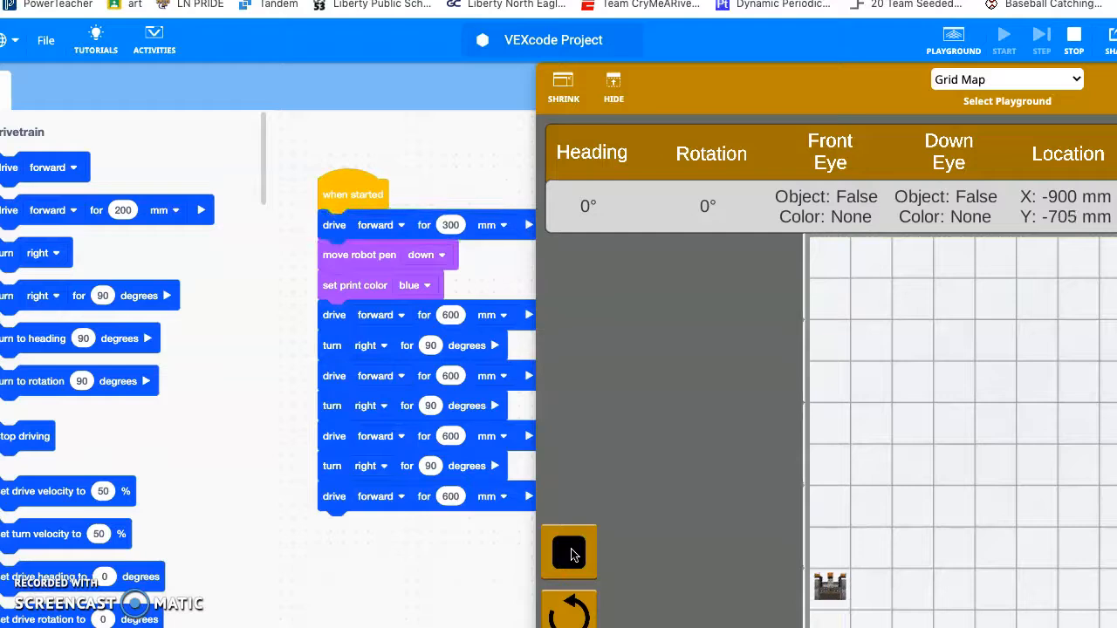
left_click(1003, 34)
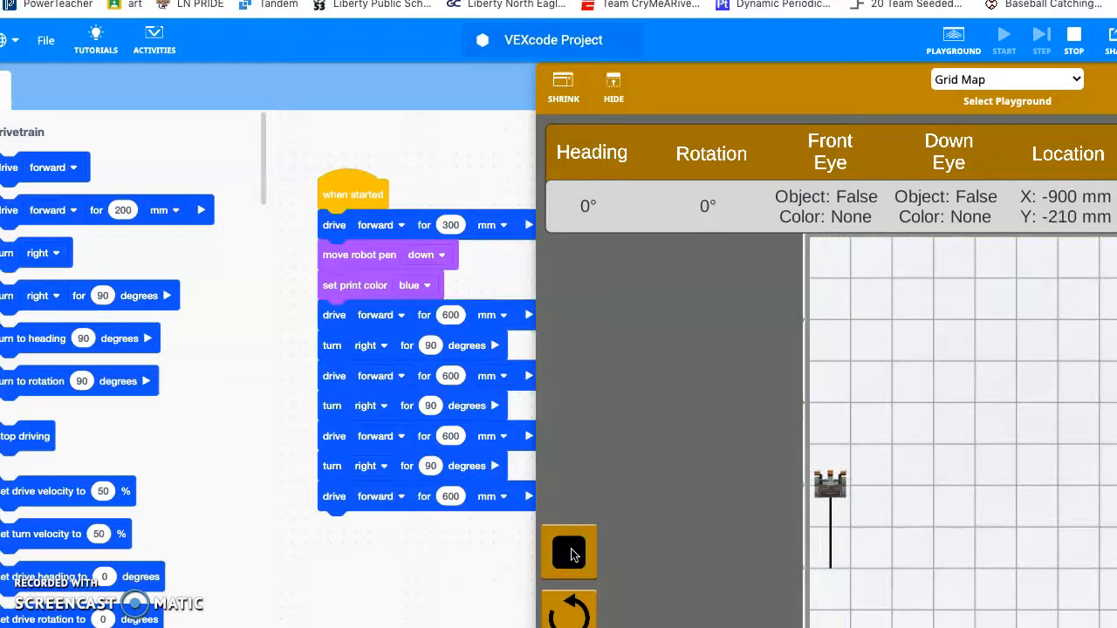